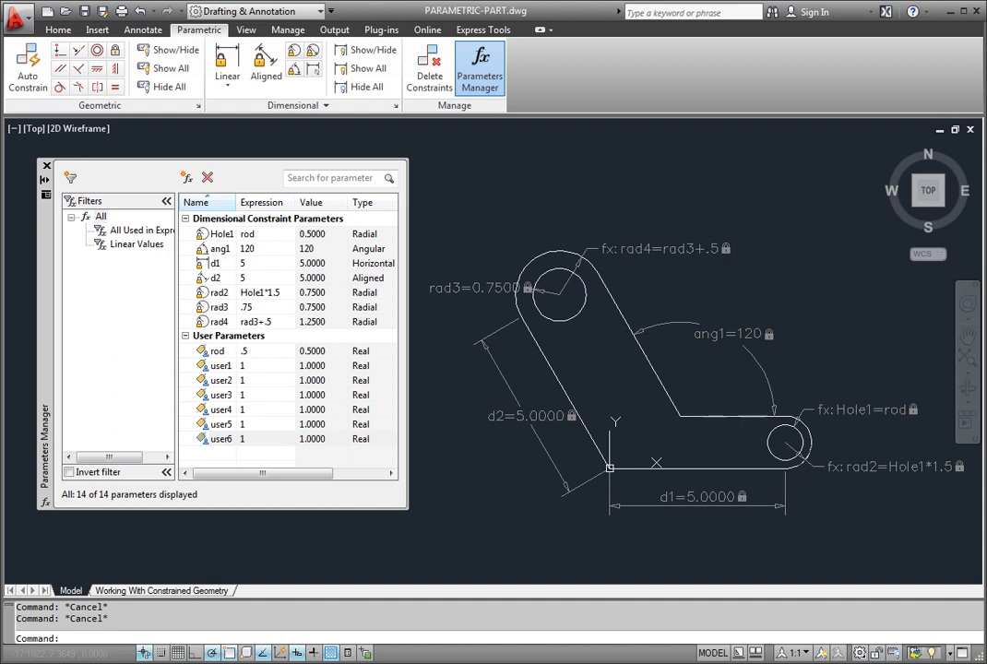
{"action": "mouse_move", "coordinate": [178, 362]}
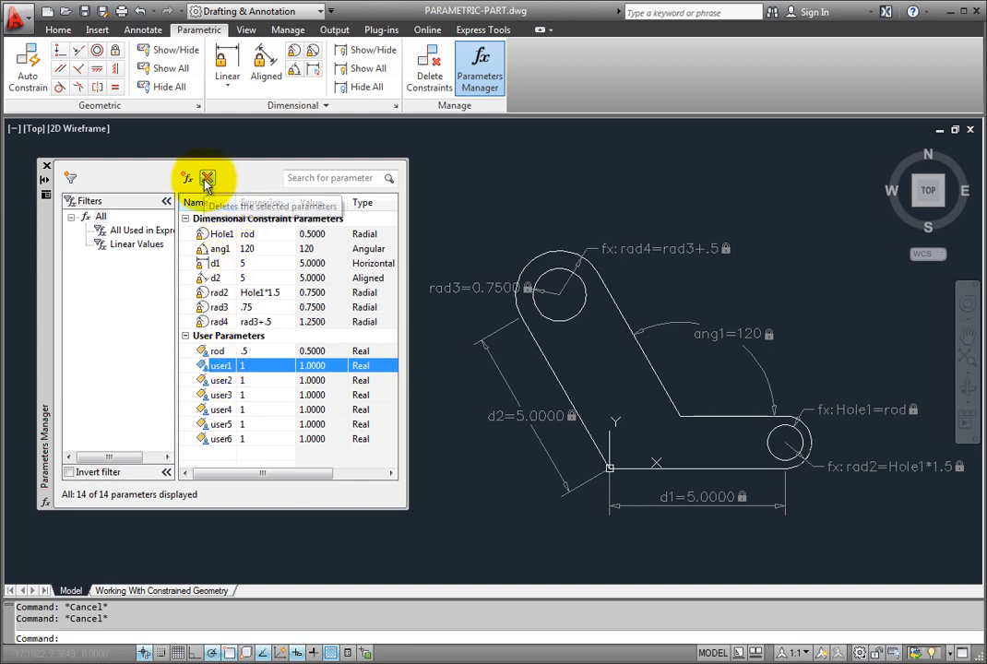
- Delete the unused user parameters user1 and user2, leaving 12 parameters
{"action": "left_click", "coordinate": [207, 177]}
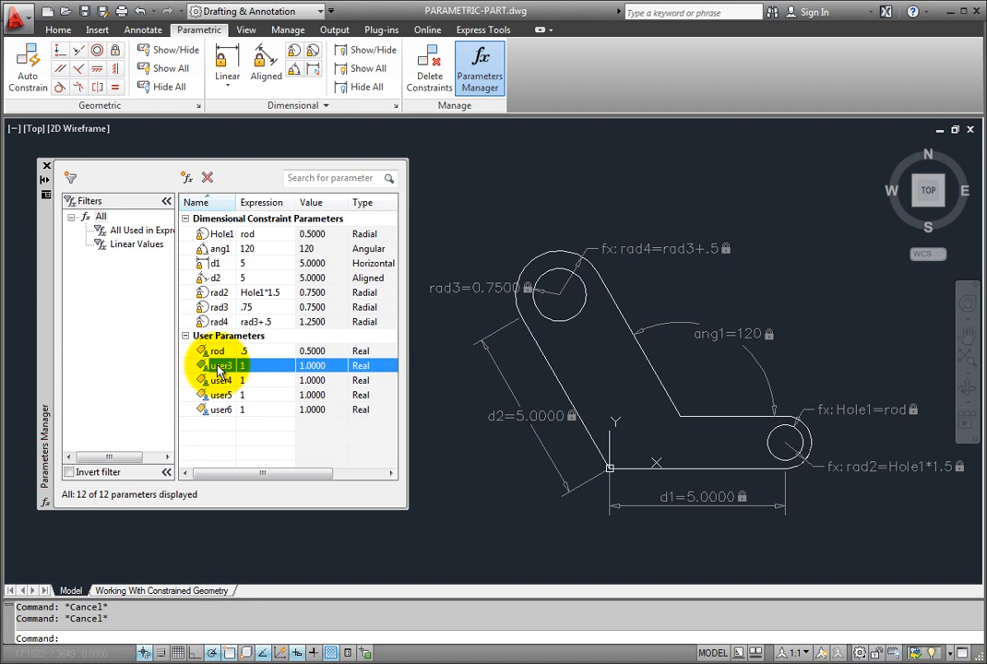
- Delete user parameters user3, user4 and user6 via the right-click Delete Parameter option
{"action": "right_click", "coordinate": [221, 366]}
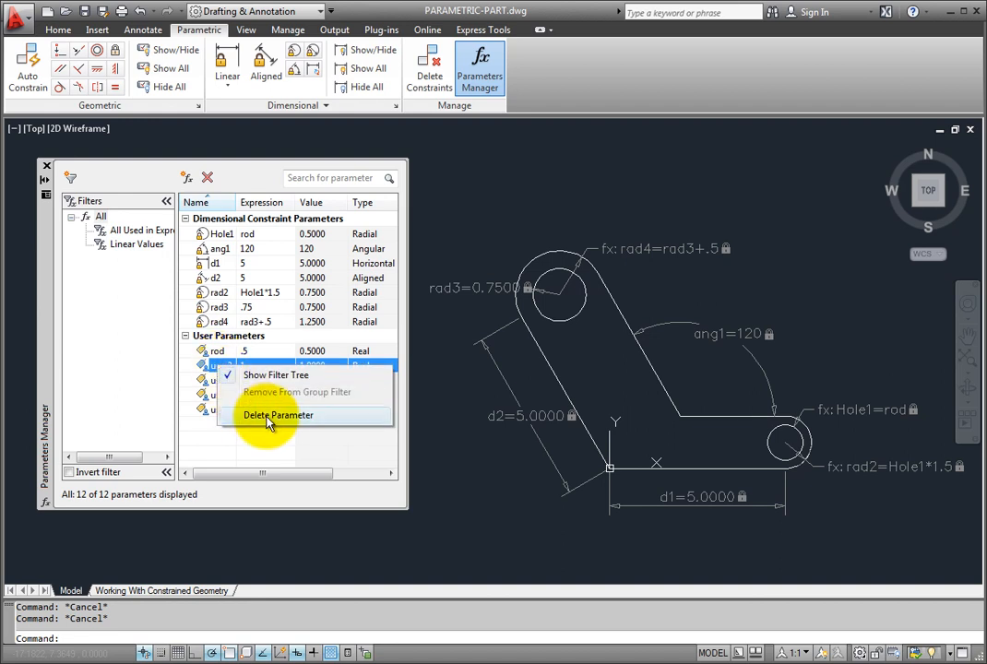
{"action": "left_click", "coordinate": [279, 415]}
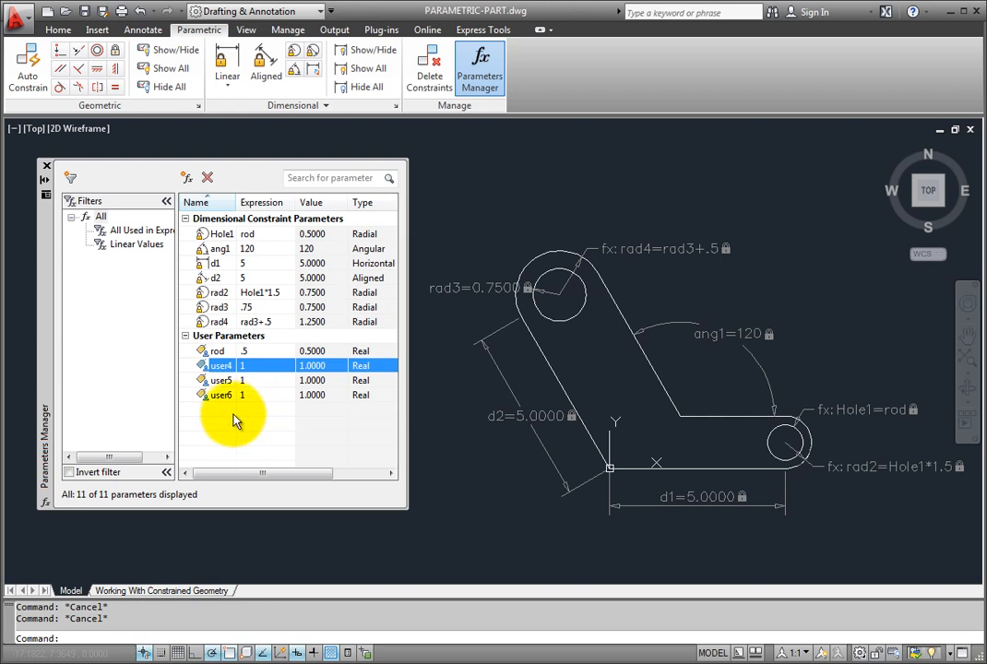
{"action": "left_click", "coordinate": [220, 395]}
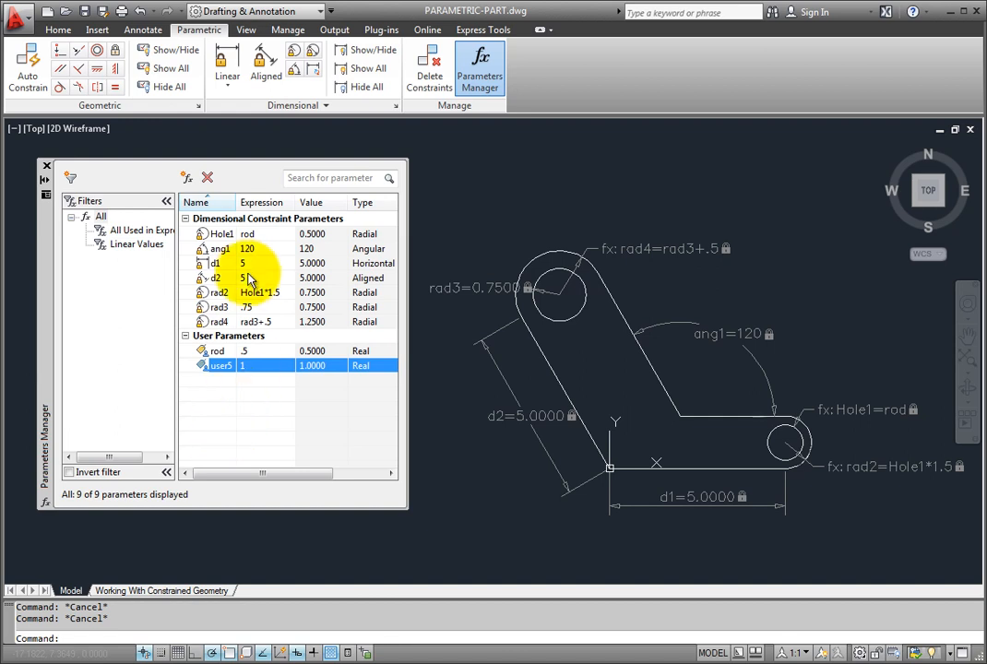
- Select Hole1 and attempt deletion, triggering the warning that rad2 references it
{"action": "left_click", "coordinate": [215, 263]}
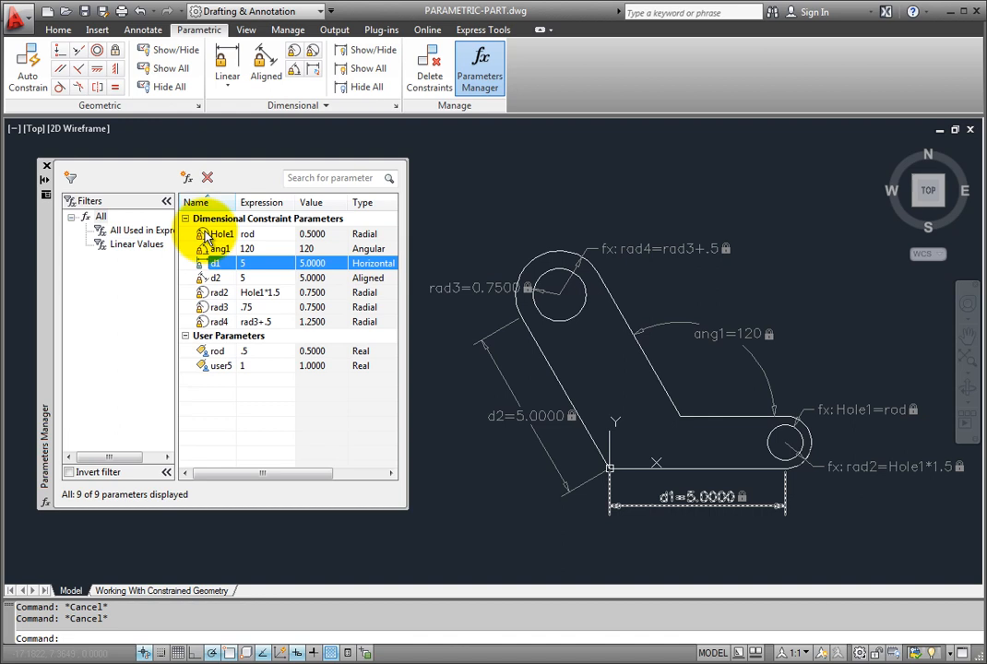
{"action": "left_click", "coordinate": [206, 177]}
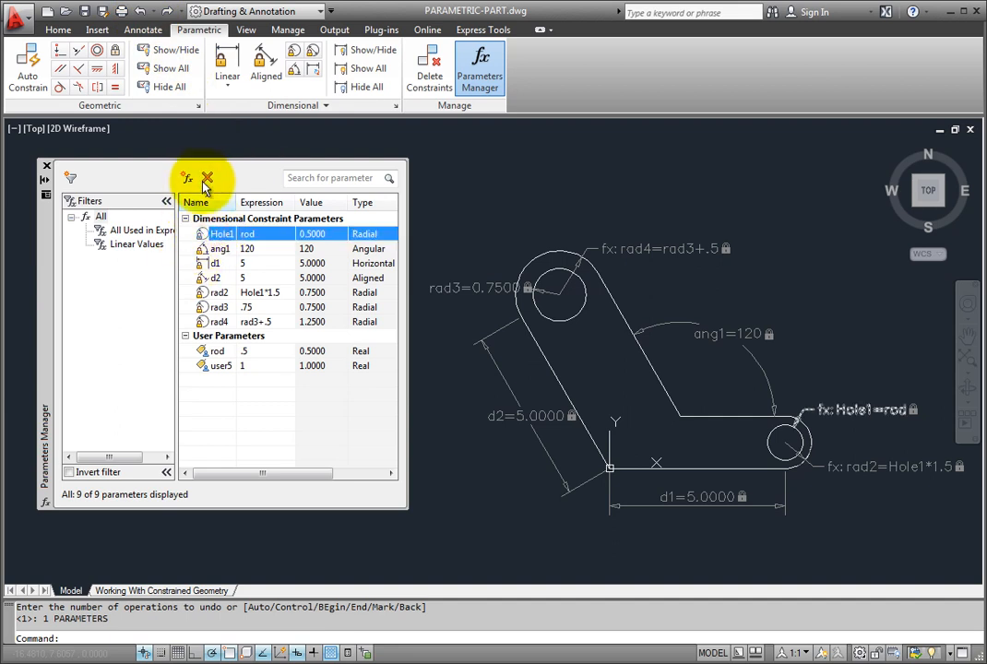
{"action": "left_click", "coordinate": [207, 177]}
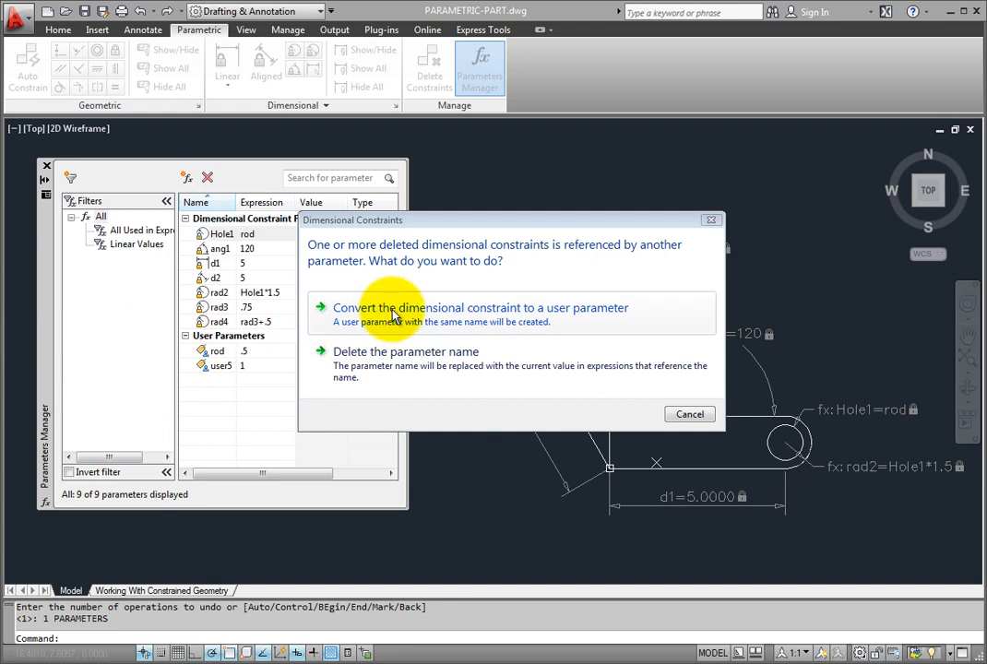
{"action": "mouse_move", "coordinate": [397, 313]}
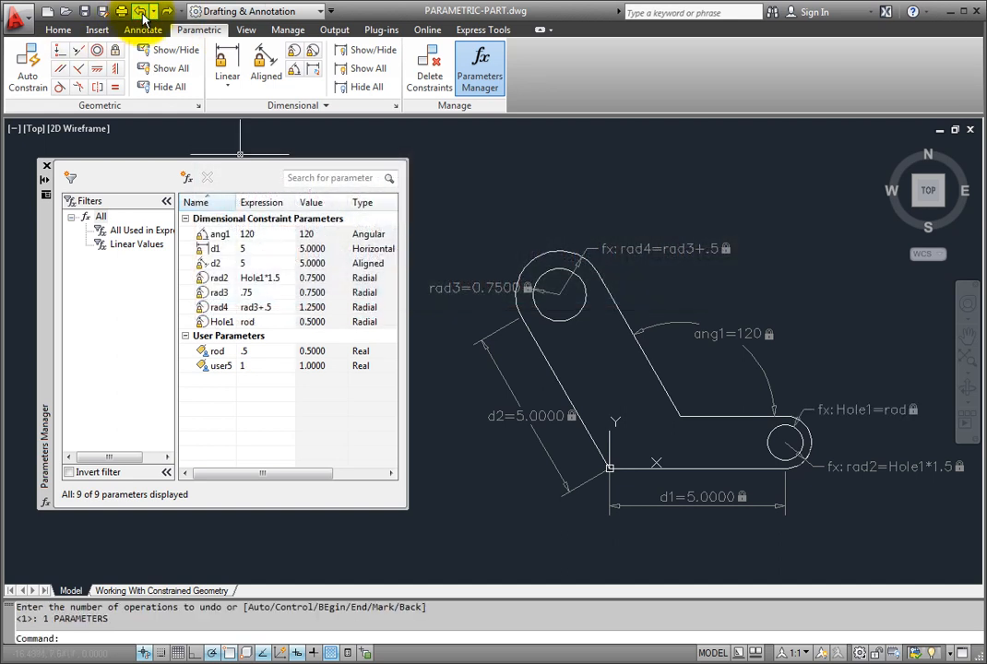
- Undo the constraint change so Hole1 stays listed, then retry Delete Parameters
{"action": "left_click", "coordinate": [218, 321]}
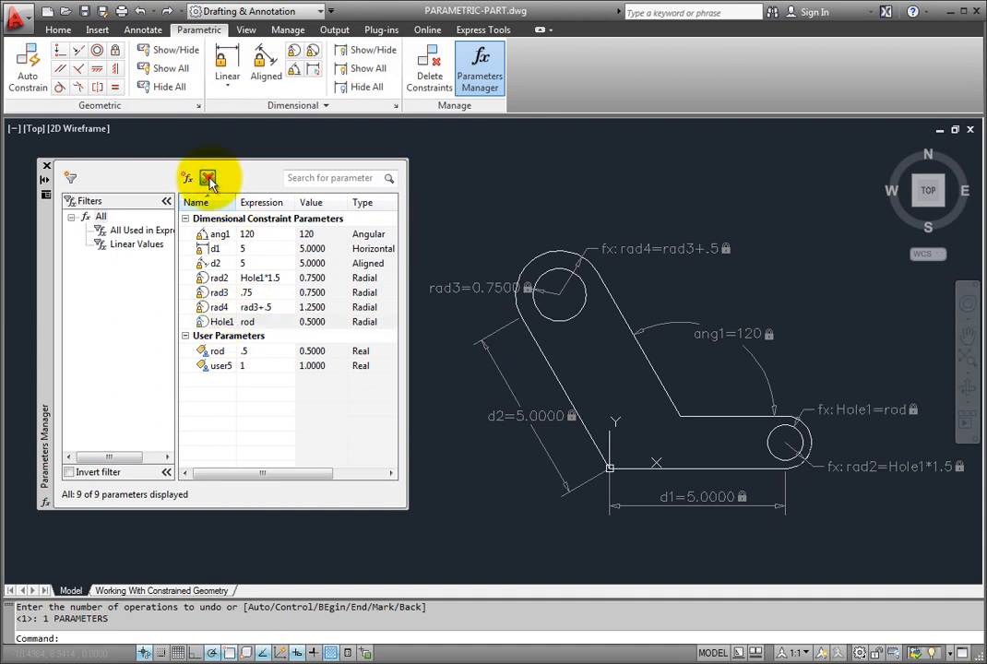
{"action": "left_click", "coordinate": [207, 177]}
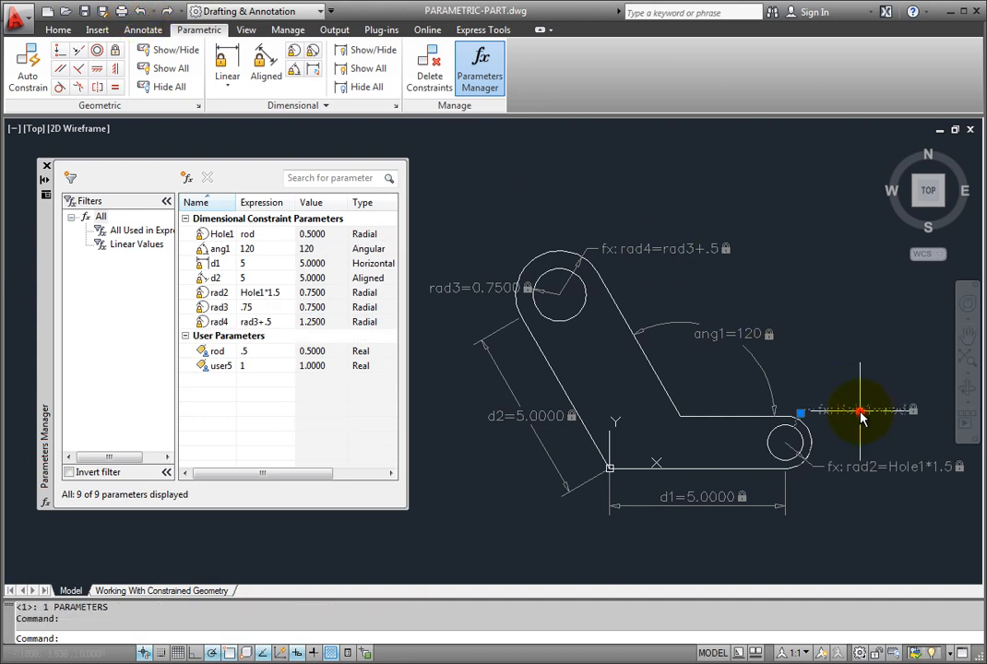
{"action": "mouse_move", "coordinate": [856, 384]}
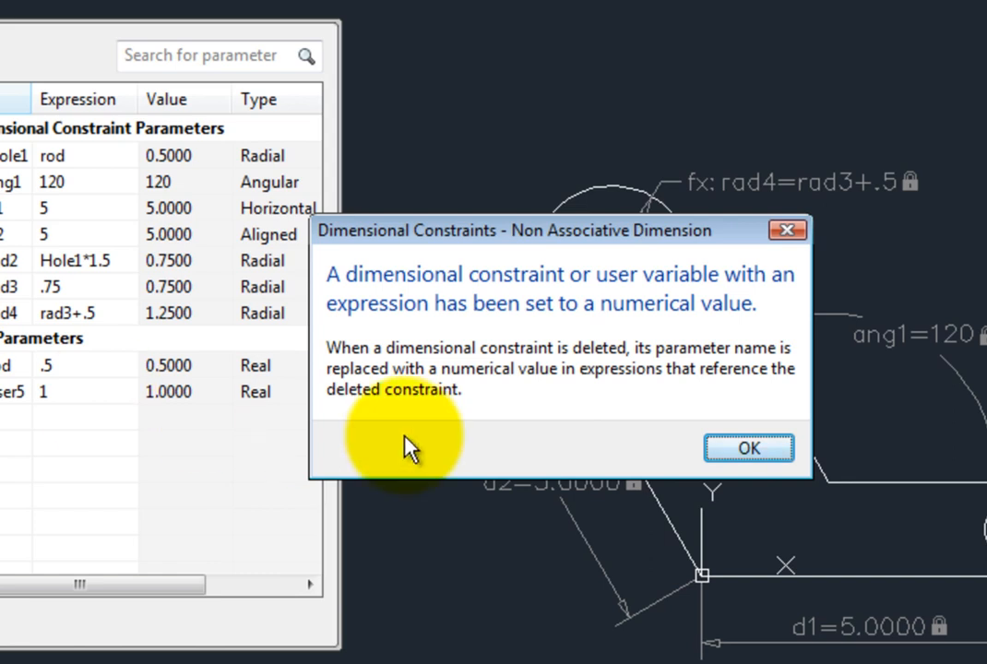
- Accept the Non Associative Dimension notice so rad2's Hole1 reference becomes numeric
{"action": "left_click", "coordinate": [748, 447]}
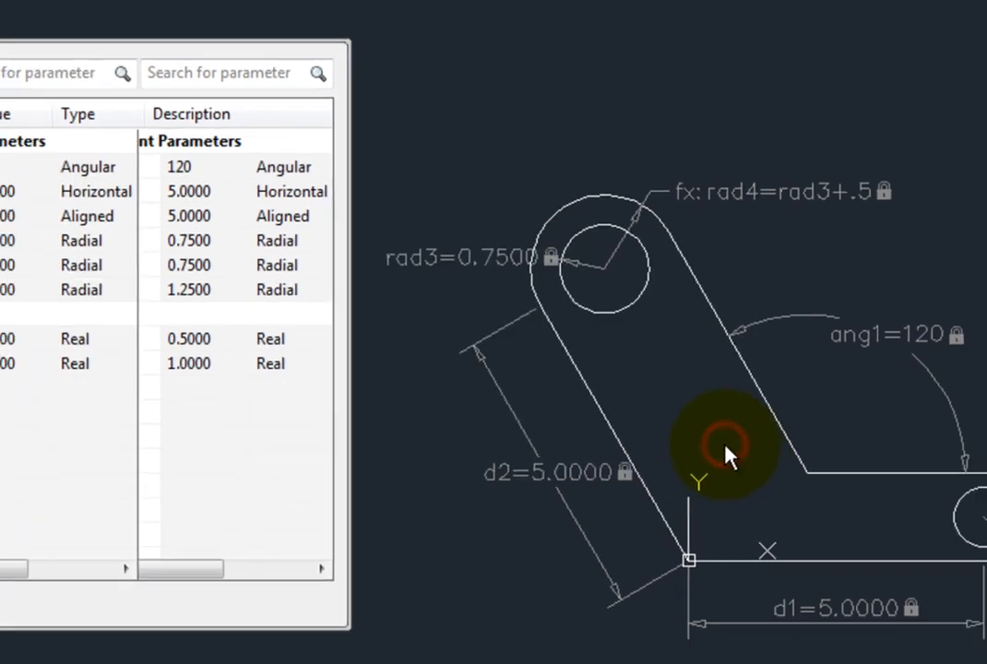